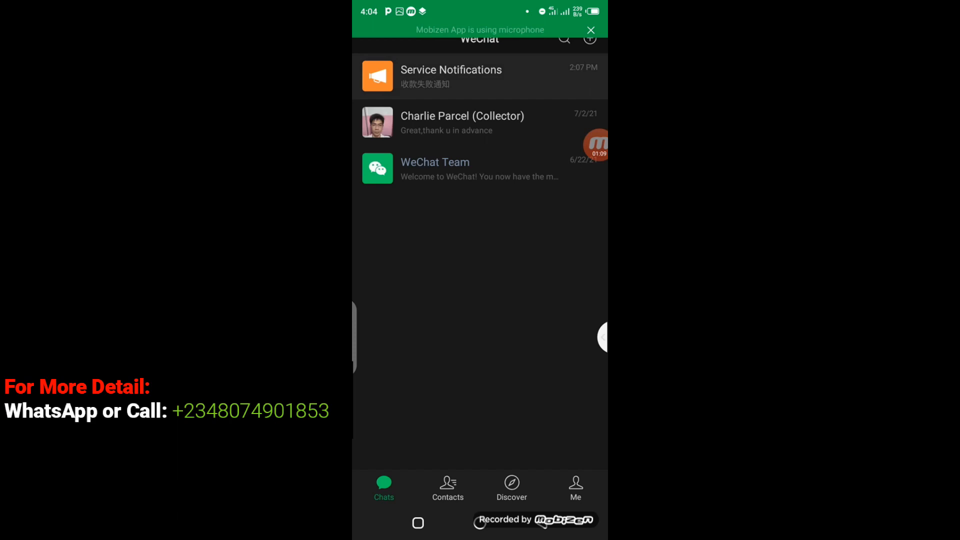
- Read the WeChat Pay payment-failure notice in the Service Notifications conversation
left_click(450, 76)
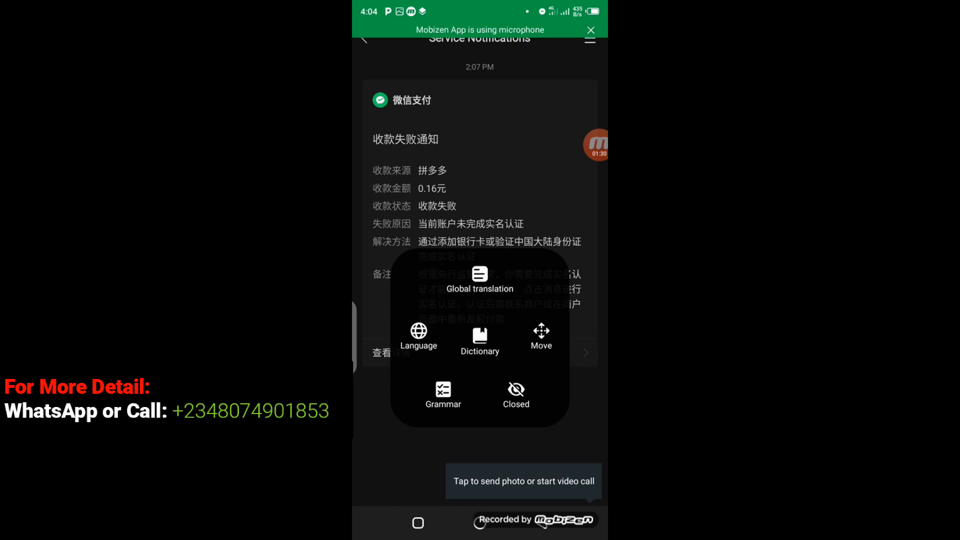
- Enable WeChat Pay from the 微信支付 account page reached through the notice
left_click(516, 395)
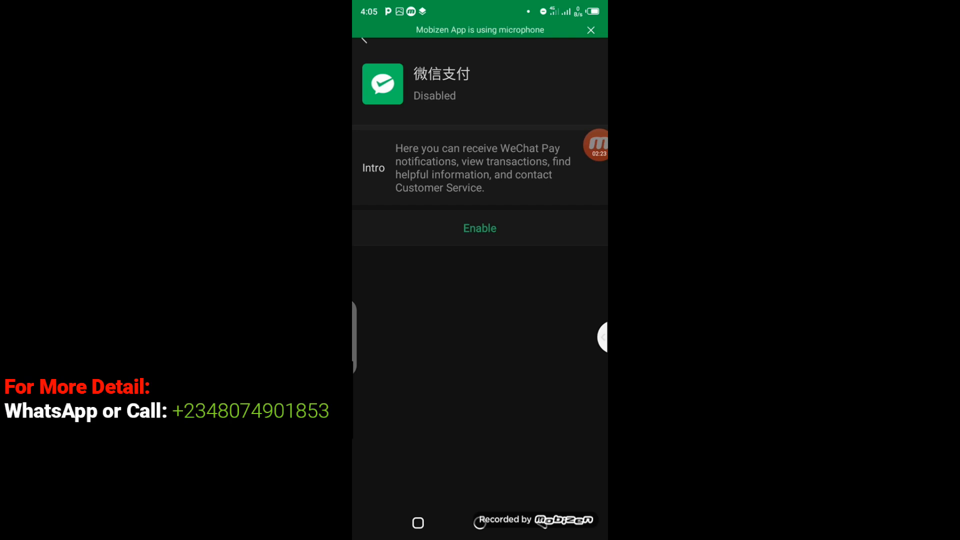
left_click(480, 228)
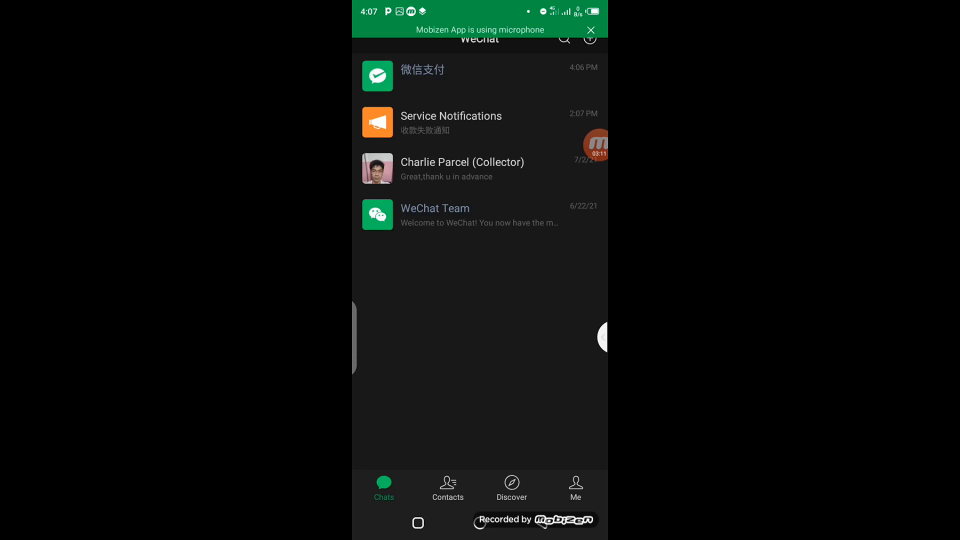
- Go to the Me profile page to reach the settings
left_click(574, 487)
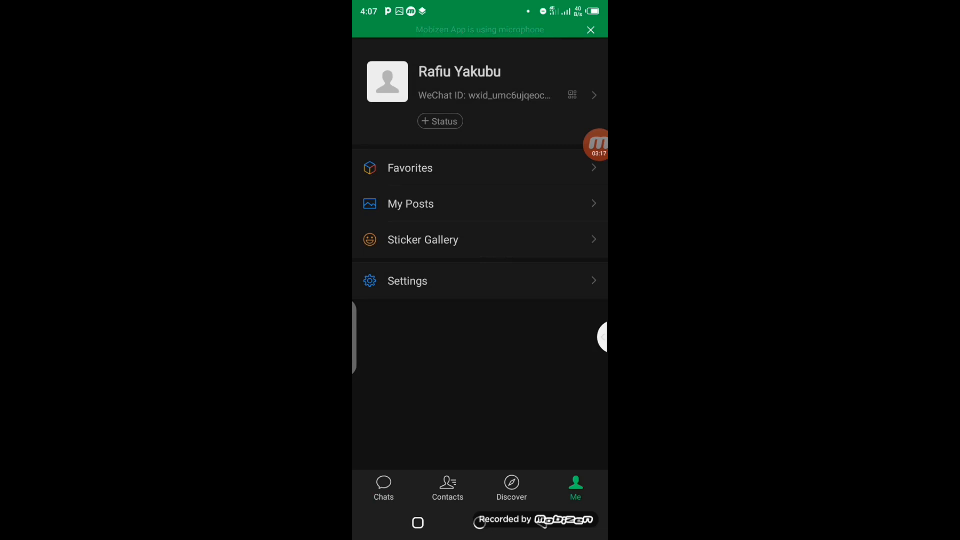
- Reach Settings > General to check WeChat Pay is listed under Enabled tools
left_click(408, 281)
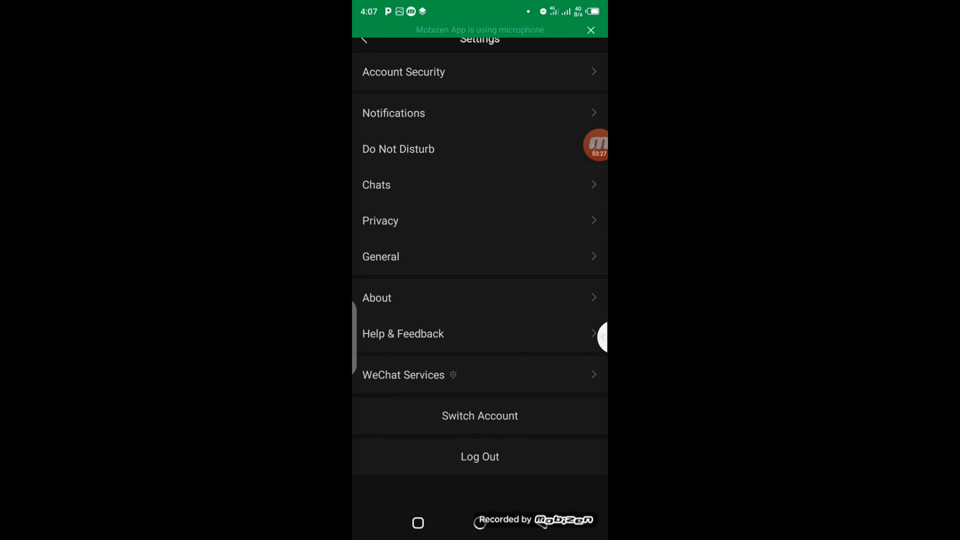
left_click(403, 376)
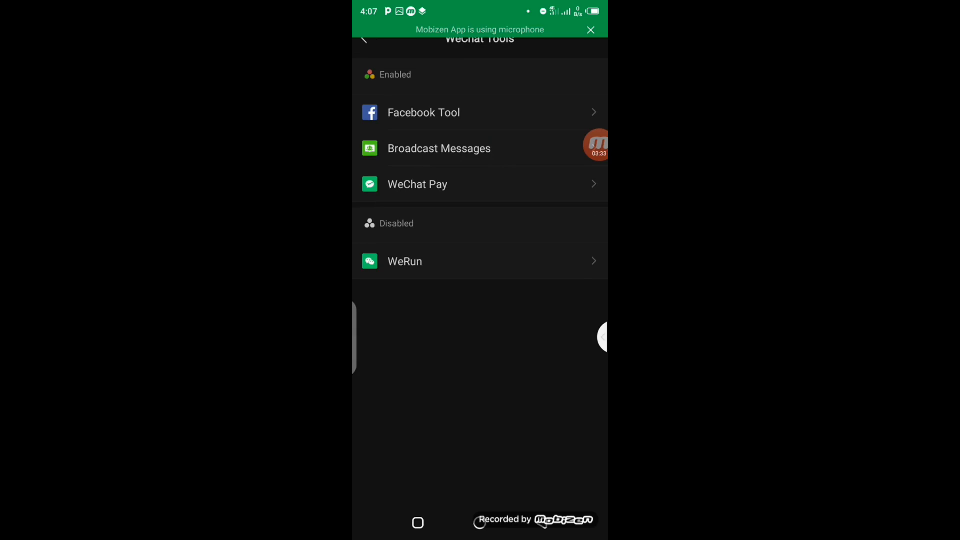